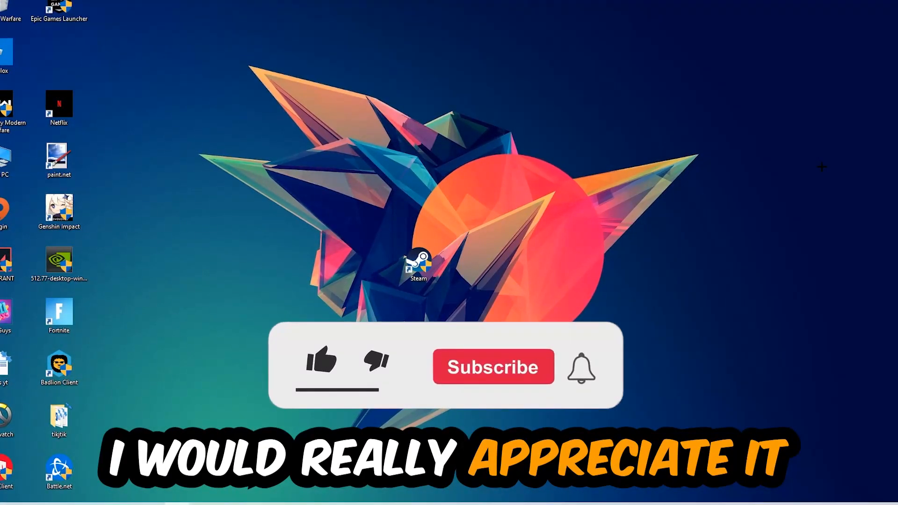
Launch Task Manager from the taskbar menu, review background processes, then close it
left_click(322, 361)
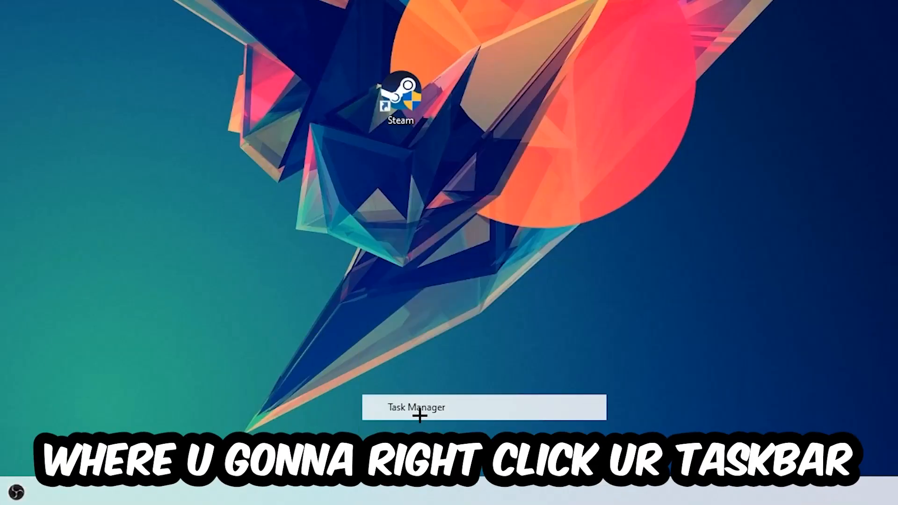
left_click(418, 408)
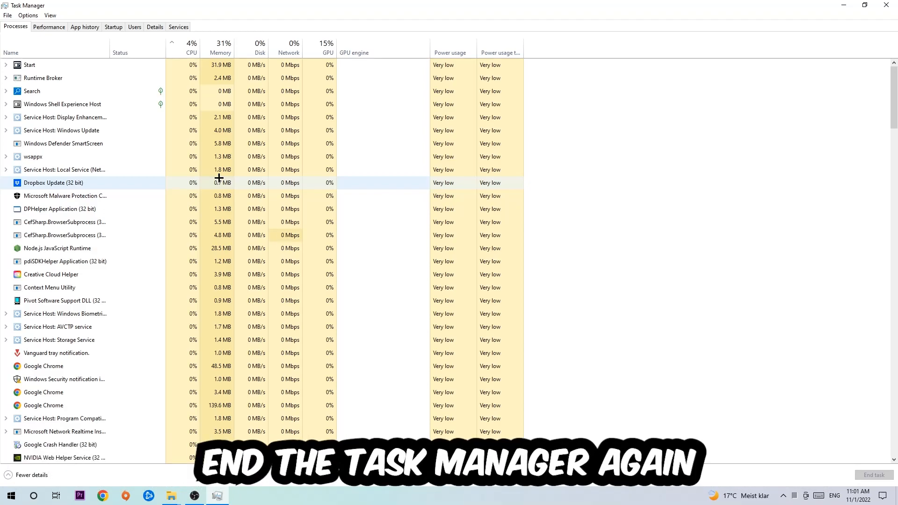
left_click(885, 5)
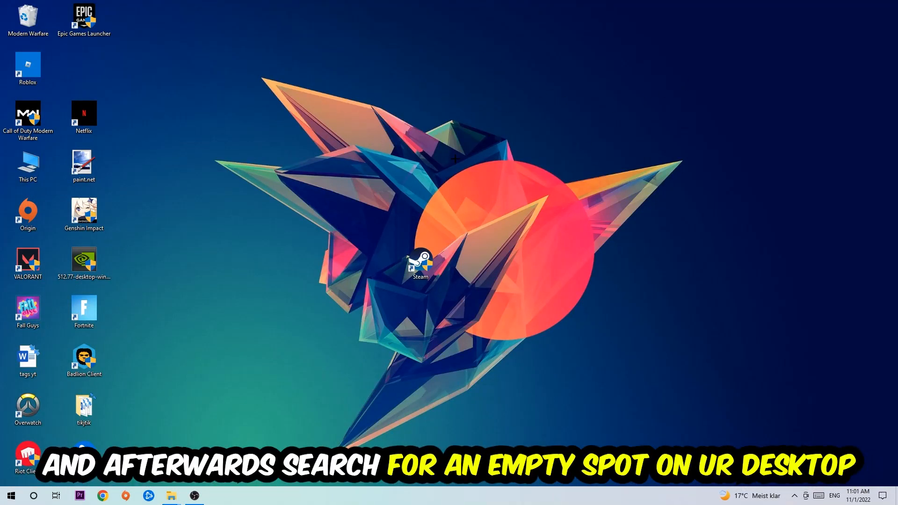
mouse_move(582, 130)
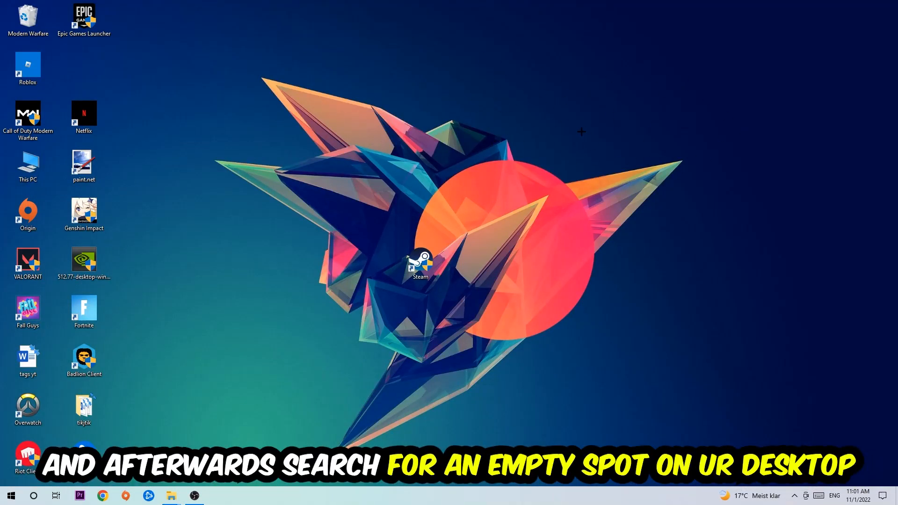
Reach Display settings from the desktop's right-click menu
right_click(582, 131)
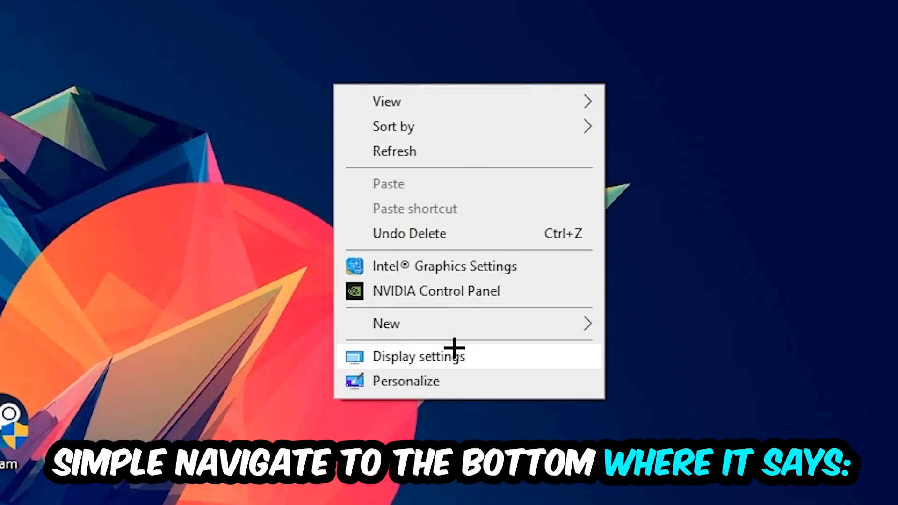
left_click(413, 356)
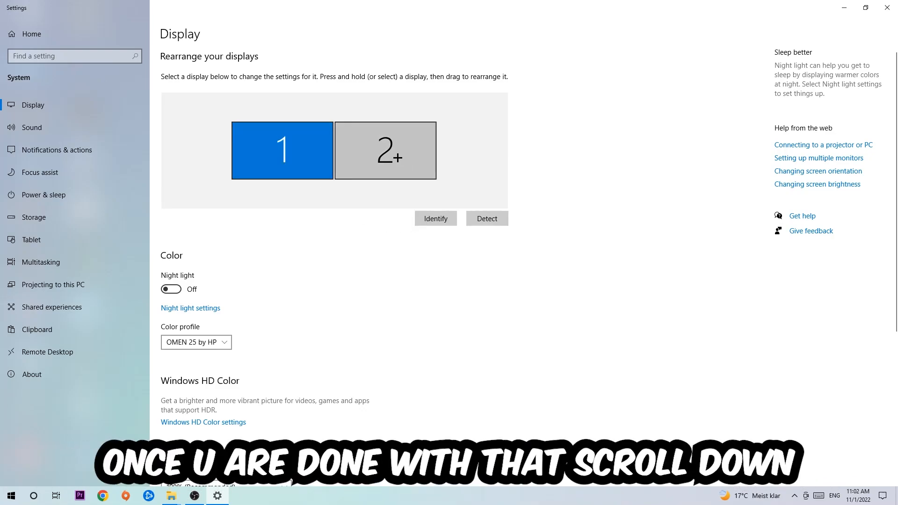
Under Scale and layout, keep scale at 100% (Recommended) and resolution 1920 × 1080
scroll("down", 3)
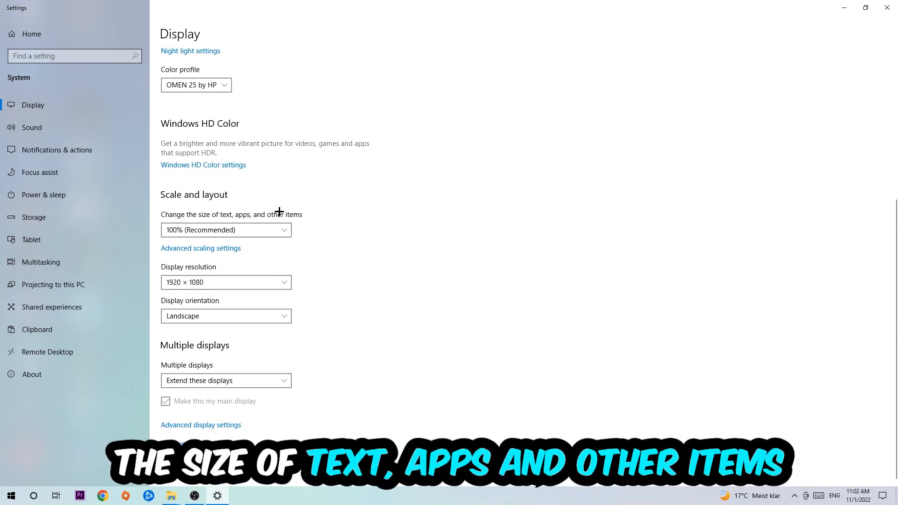
left_click(226, 283)
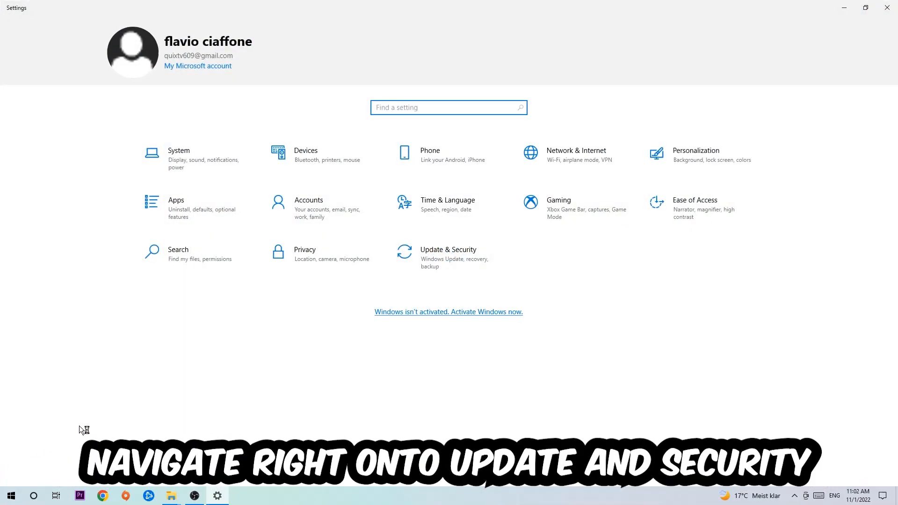
Go to Update & Security and run Check for updates in Windows Update
left_click(448, 249)
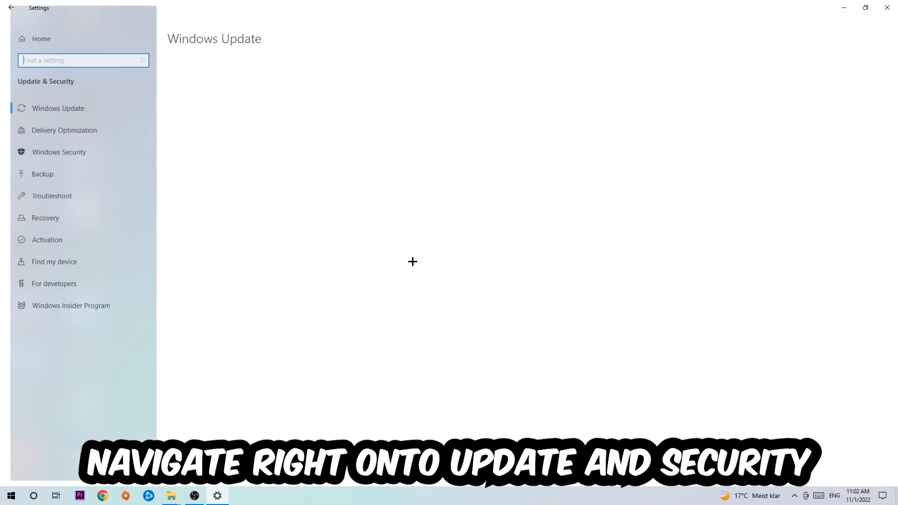
left_click(51, 108)
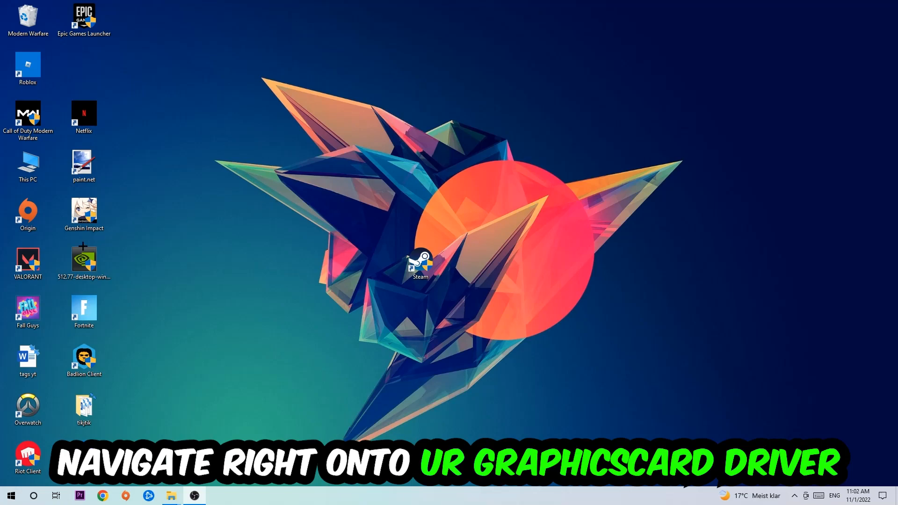
Drag the NVIDIA driver installer icon out of the desktop column toward the centre
left_click_drag(84, 258, 476, 167)
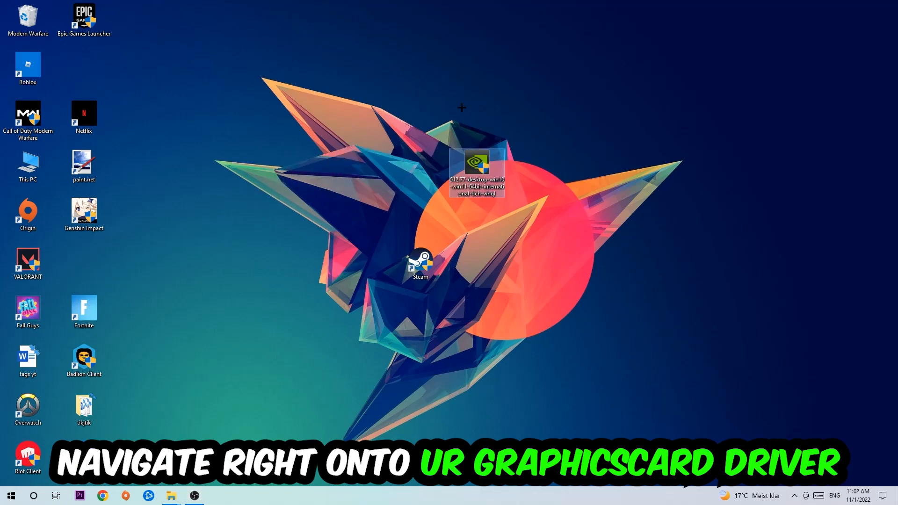